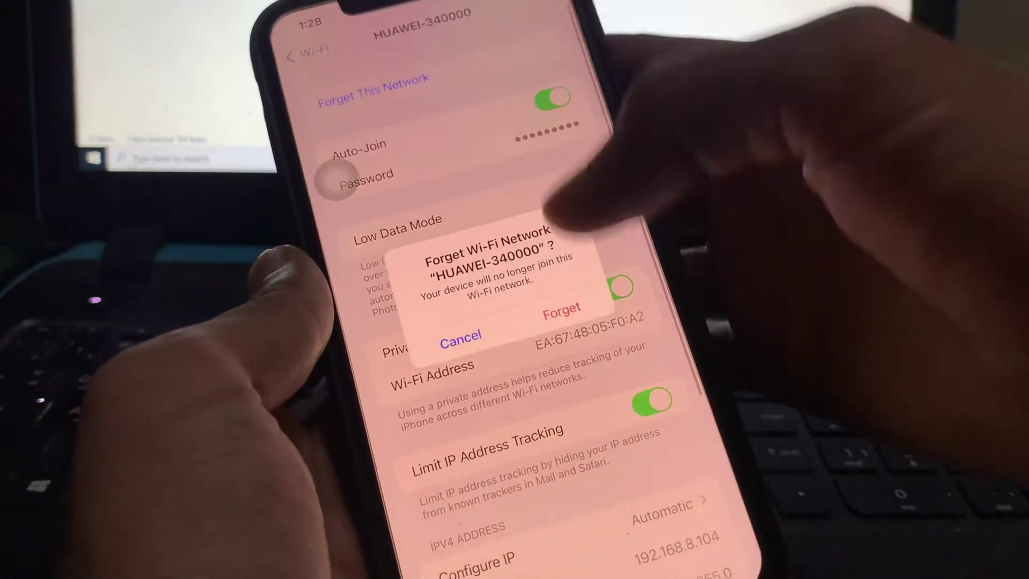
Forget HUAWEI-340000, then re-enter its Wi-Fi password to rejoin
{"action": "left_click", "coordinate": [563, 308]}
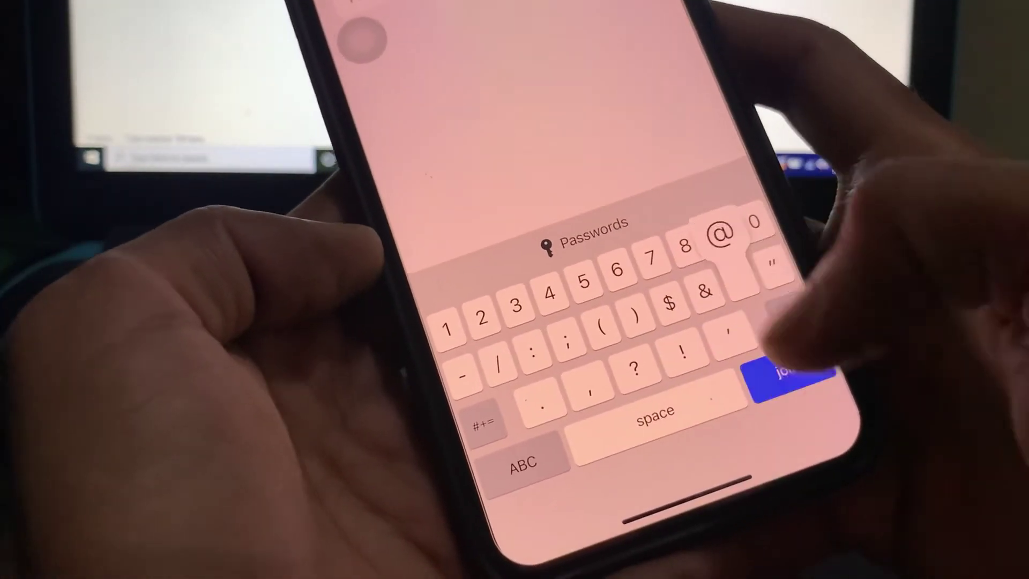
{"action": "left_click", "coordinate": [785, 376]}
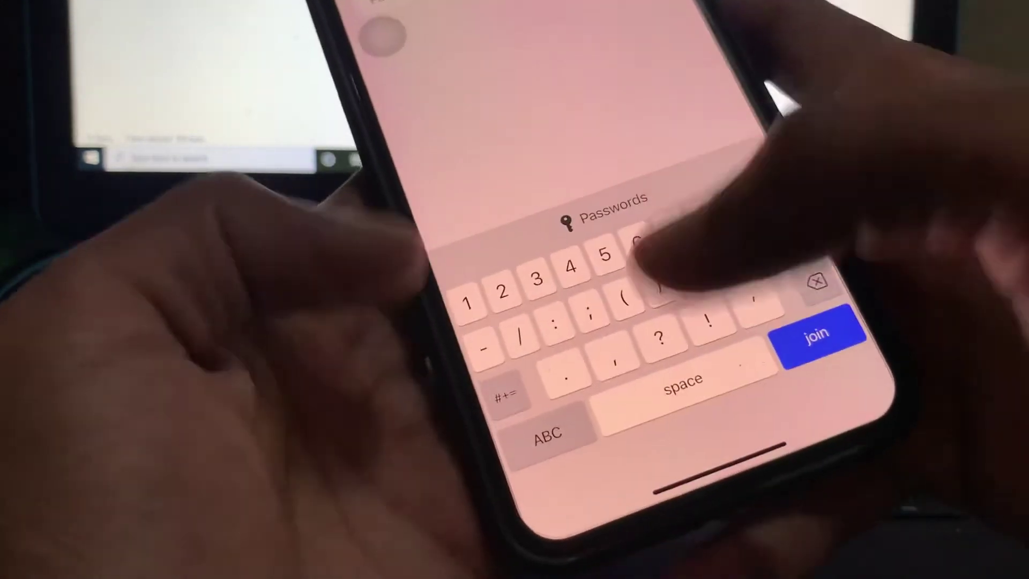
{"action": "left_click", "coordinate": [571, 274]}
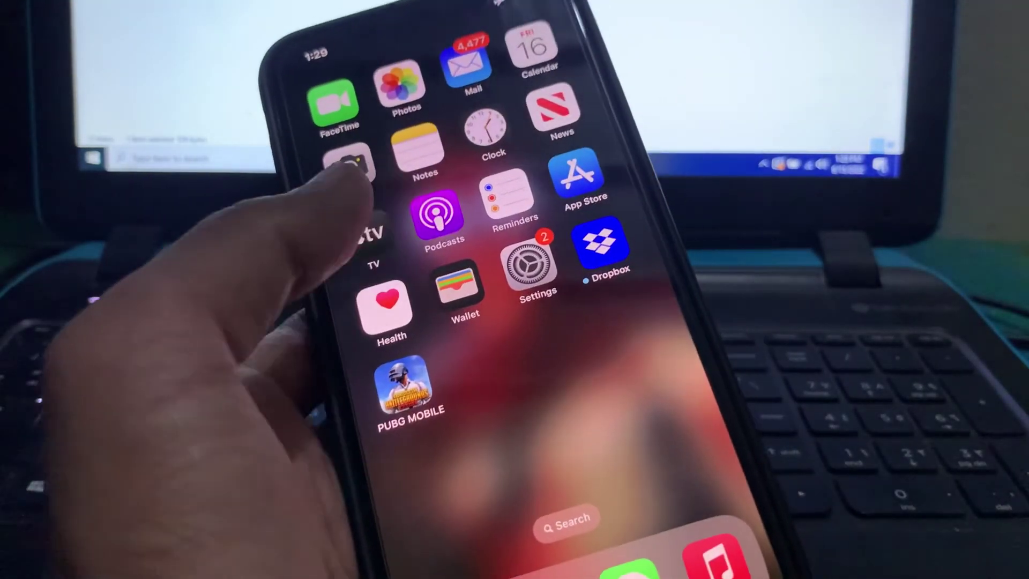
Launch the Settings app from the home screen icon
{"action": "left_click", "coordinate": [528, 264]}
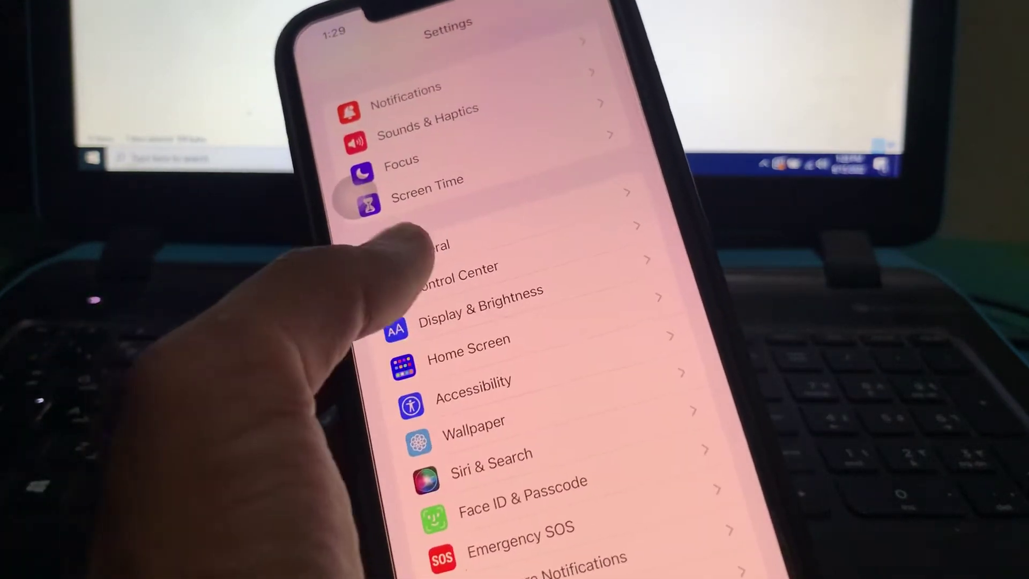